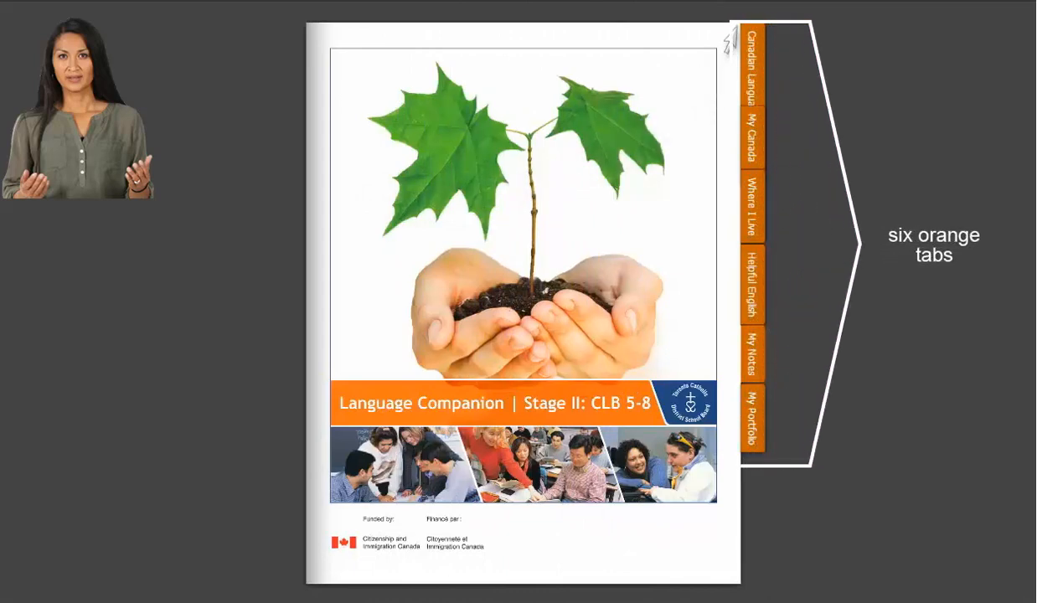
Open the Canadian Language Benchmarks tab on the cover to show its table of contents.
{"action": "left_click", "coordinate": [752, 67]}
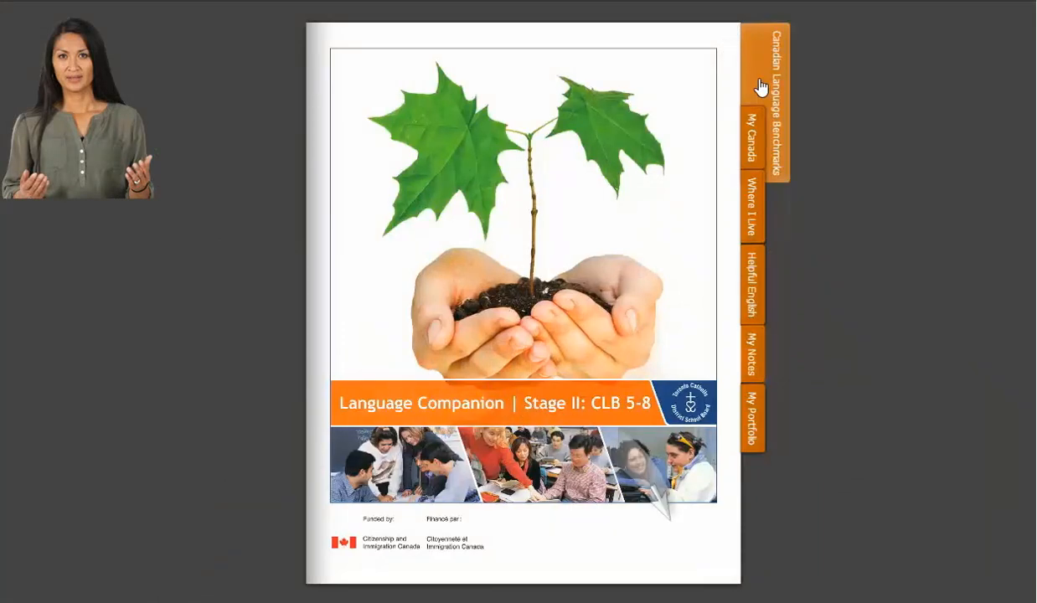
{"action": "left_click", "coordinate": [767, 100]}
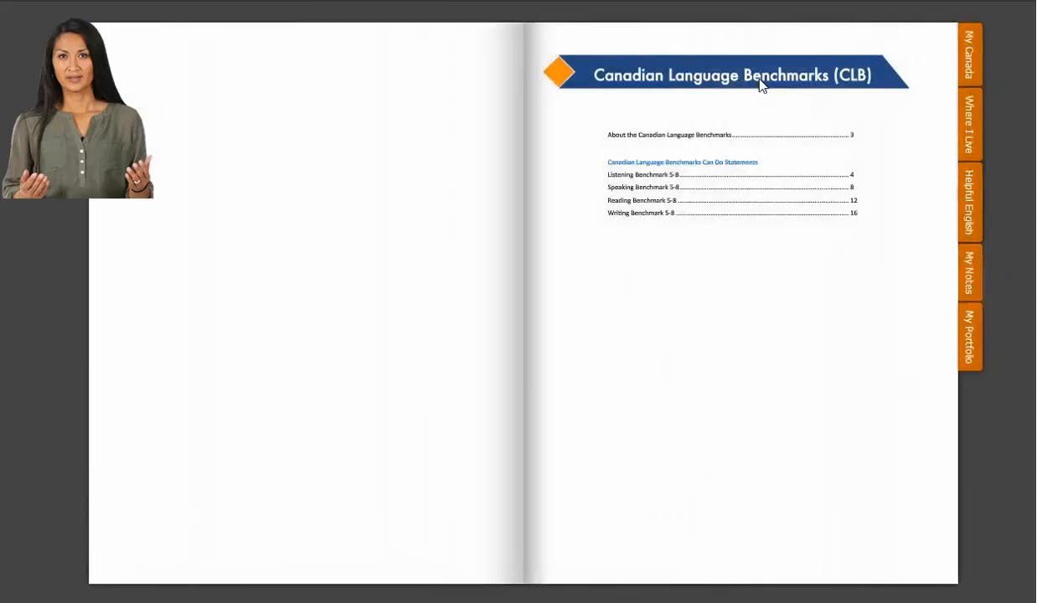
{"action": "mouse_move", "coordinate": [909, 115]}
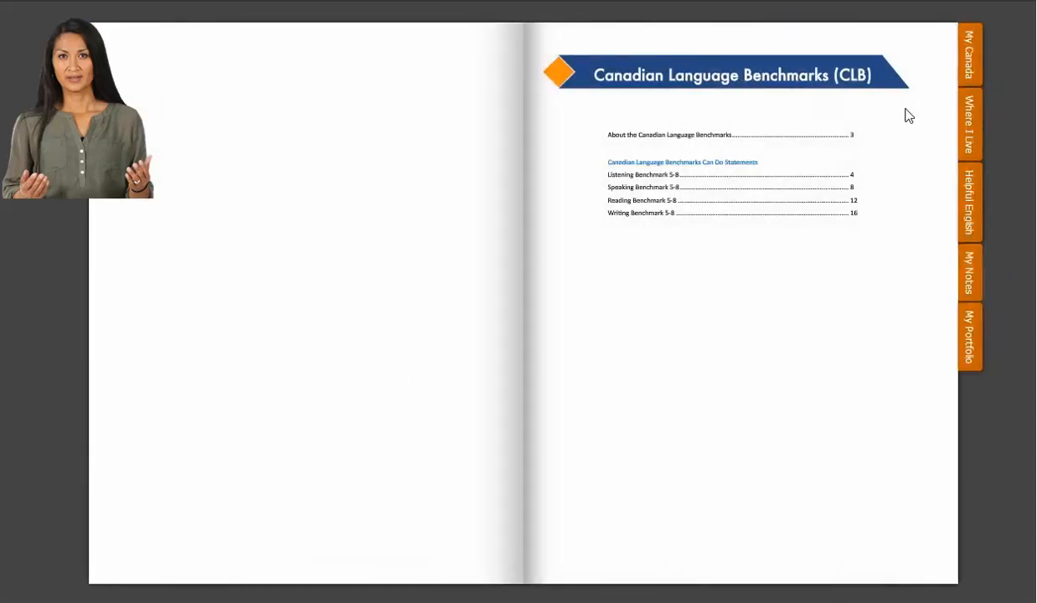
{"action": "mouse_move", "coordinate": [921, 108]}
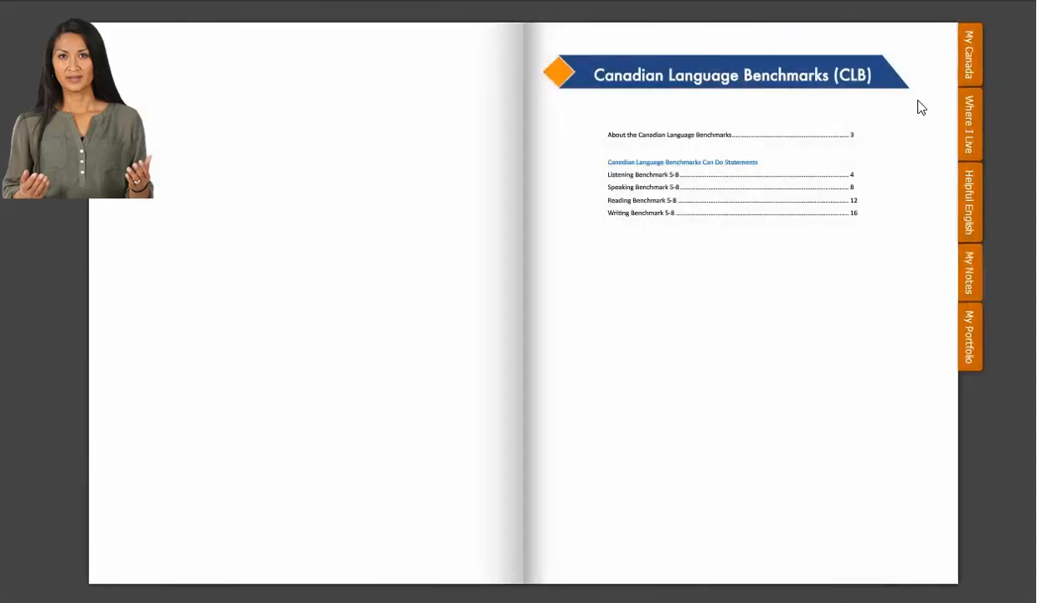
Return to the cover and open the My Canada tab's topic list.
{"action": "left_click", "coordinate": [968, 54]}
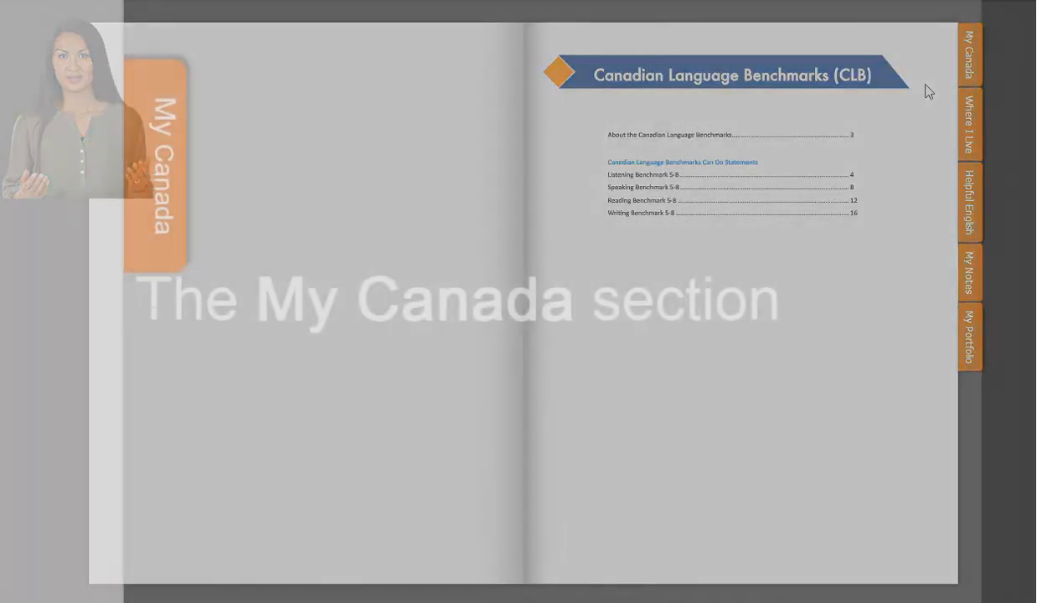
{"action": "left_click", "coordinate": [968, 55]}
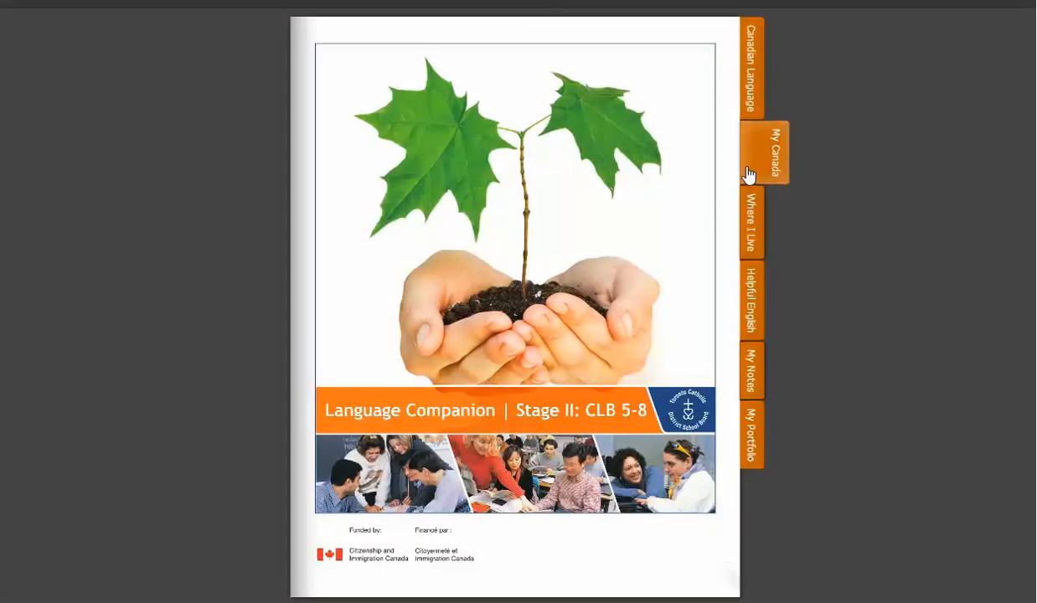
{"action": "left_click", "coordinate": [768, 152]}
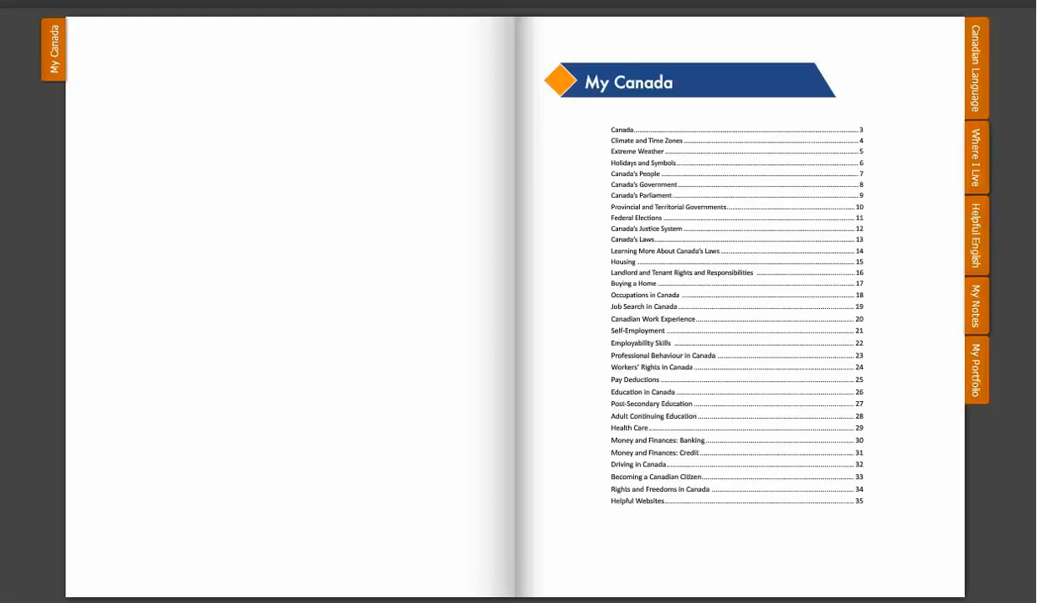
{"action": "mouse_move", "coordinate": [855, 268]}
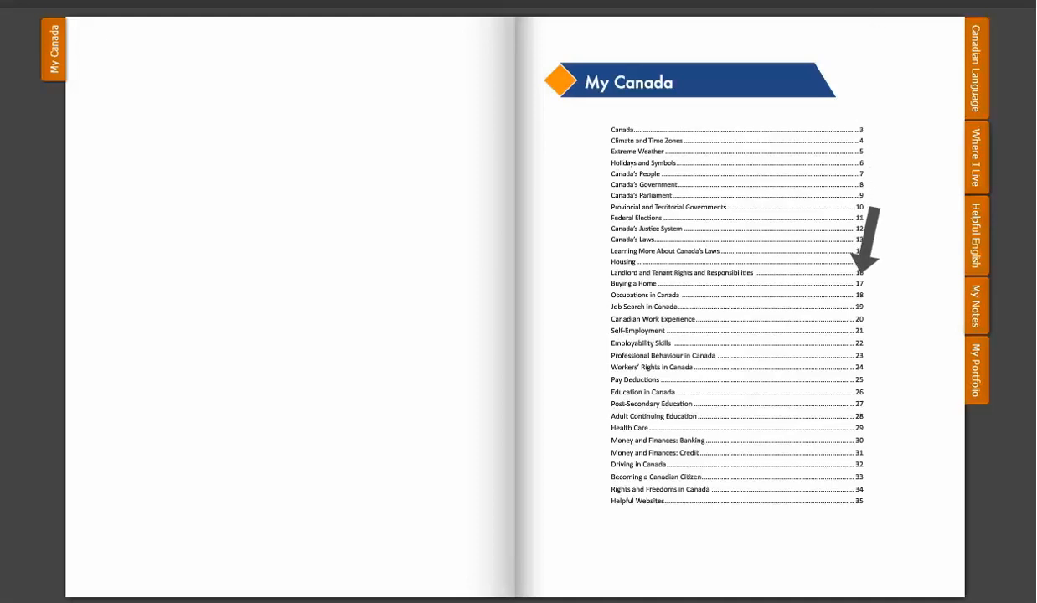
{"action": "mouse_move", "coordinate": [863, 368]}
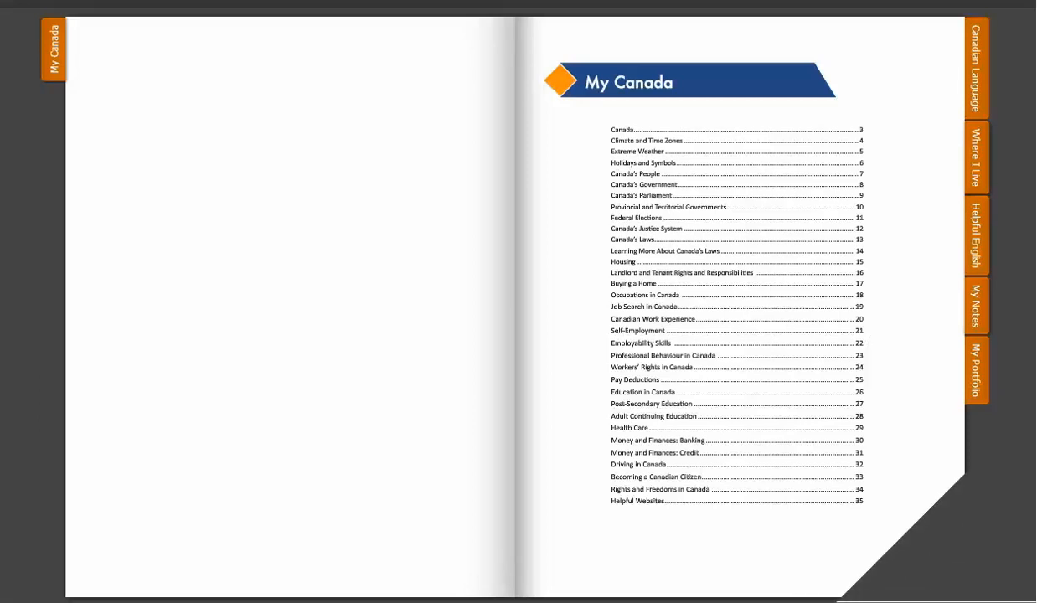
Flip to the Post-Secondary Education sample page in My Canada.
{"action": "left_click", "coordinate": [646, 404]}
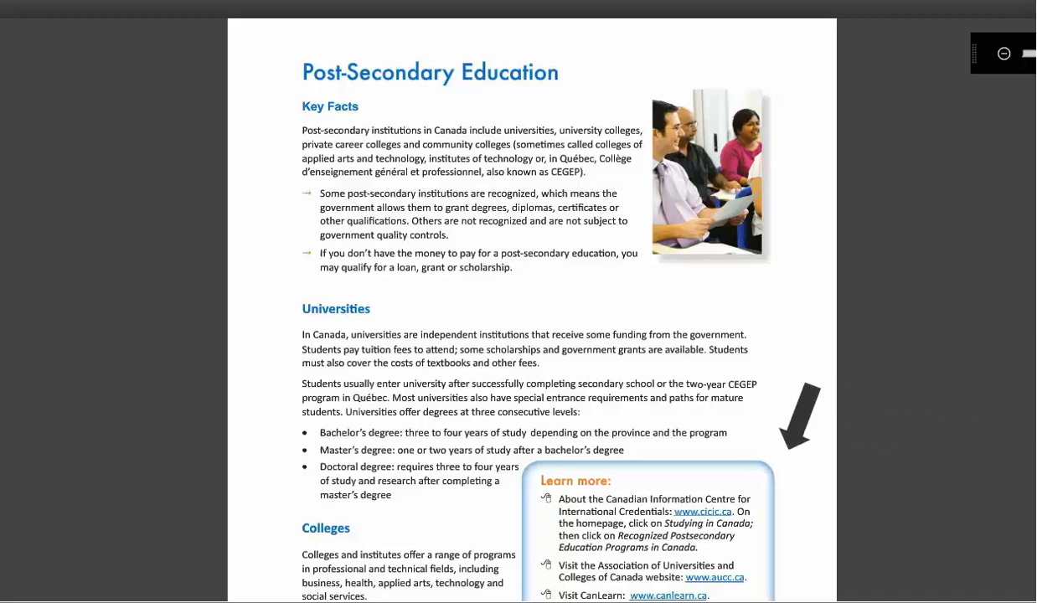
{"action": "mouse_move", "coordinate": [595, 419]}
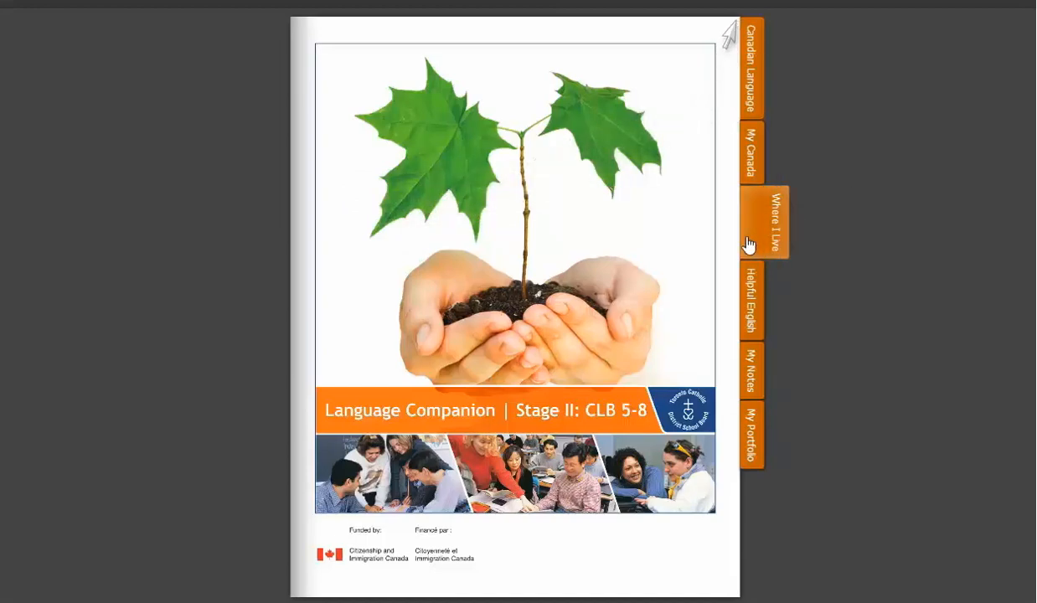
{"action": "left_click", "coordinate": [766, 222]}
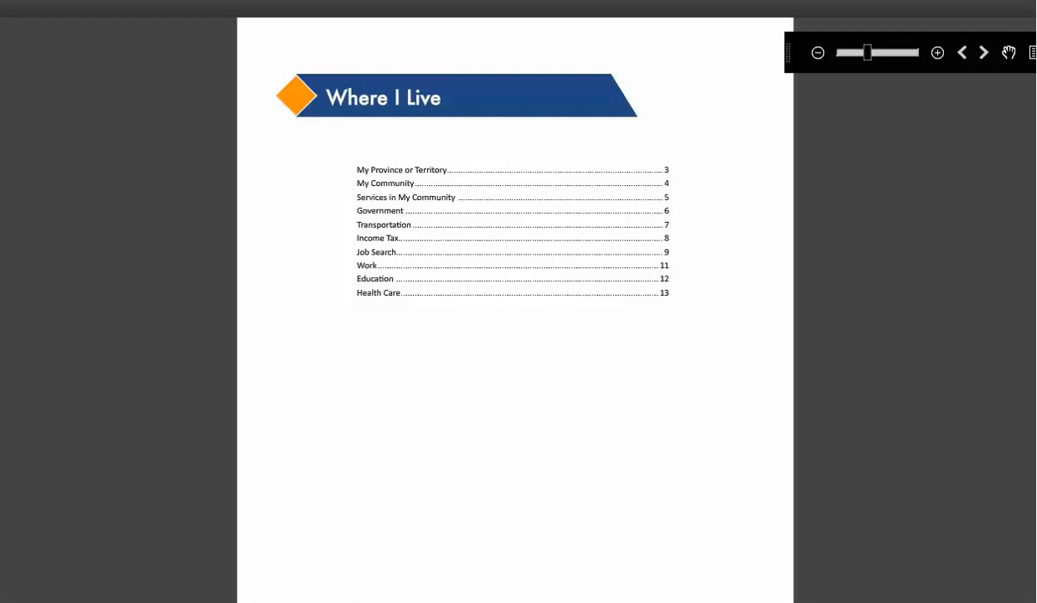
{"action": "left_click", "coordinate": [983, 52]}
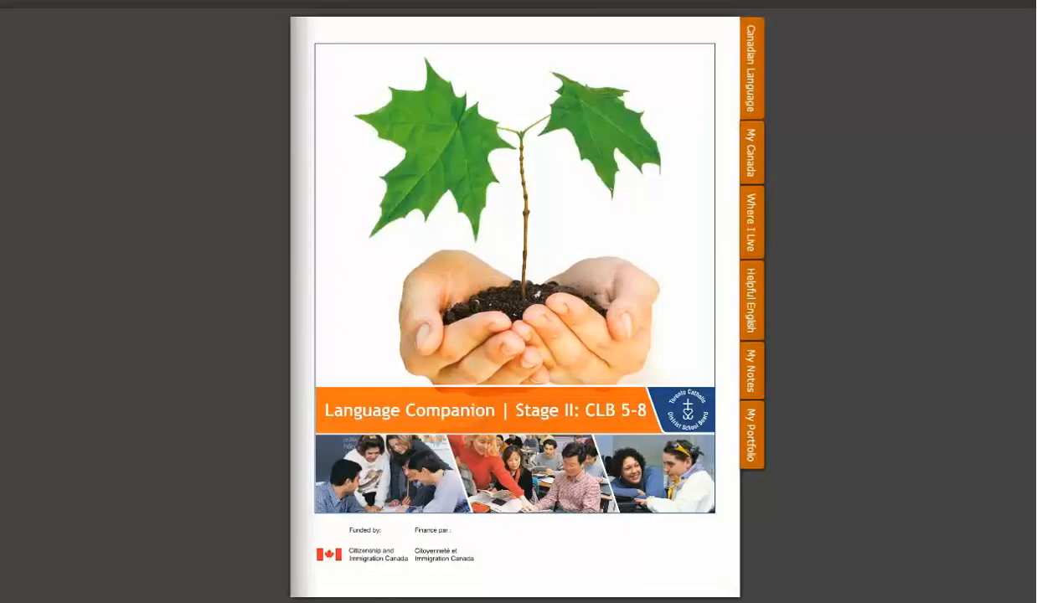
{"action": "mouse_move", "coordinate": [750, 327]}
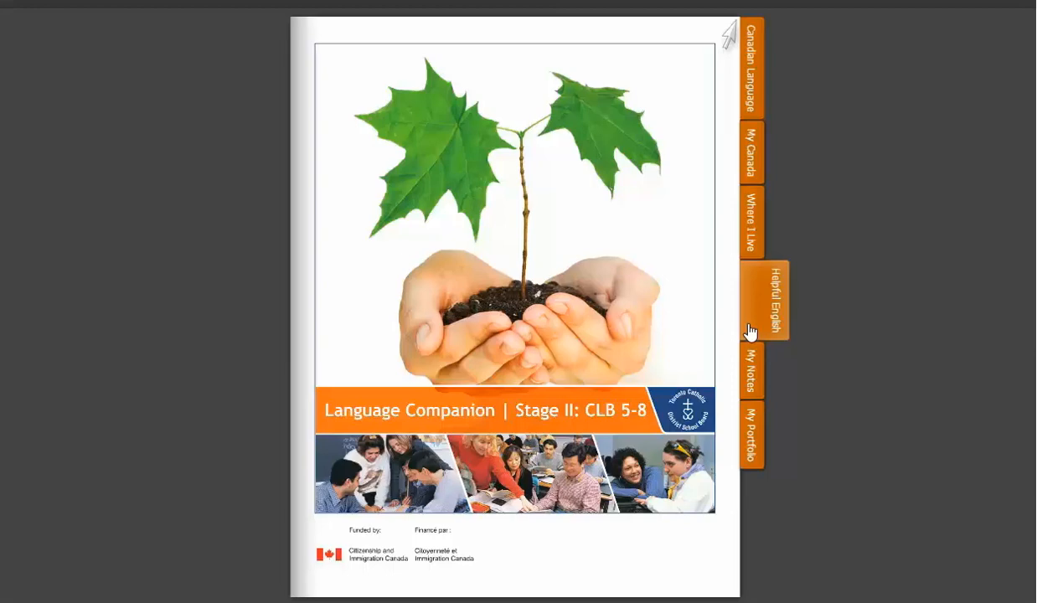
{"action": "left_click", "coordinate": [752, 302]}
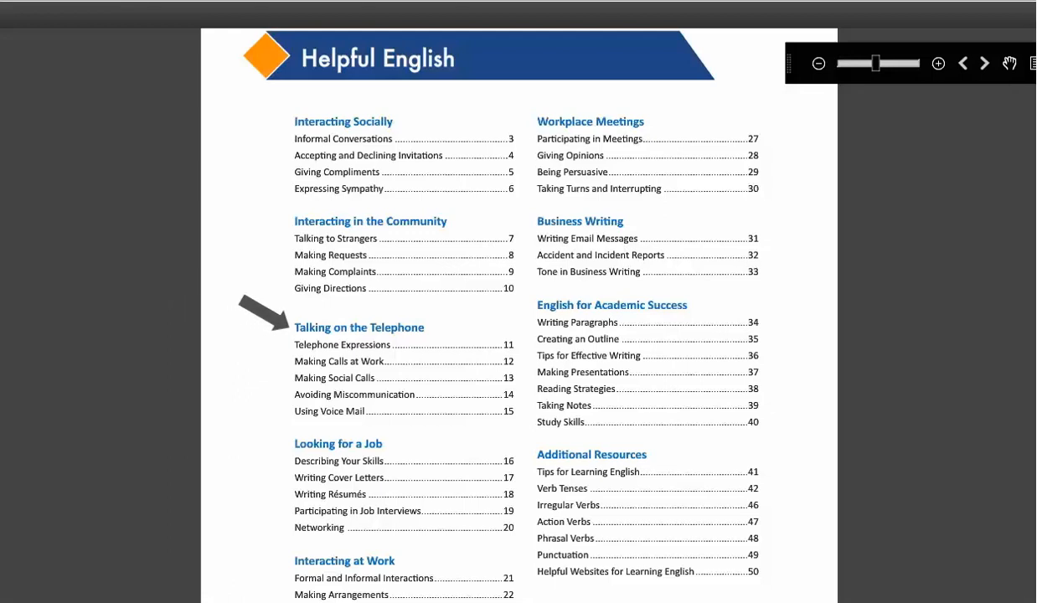
{"action": "mouse_move", "coordinate": [268, 440]}
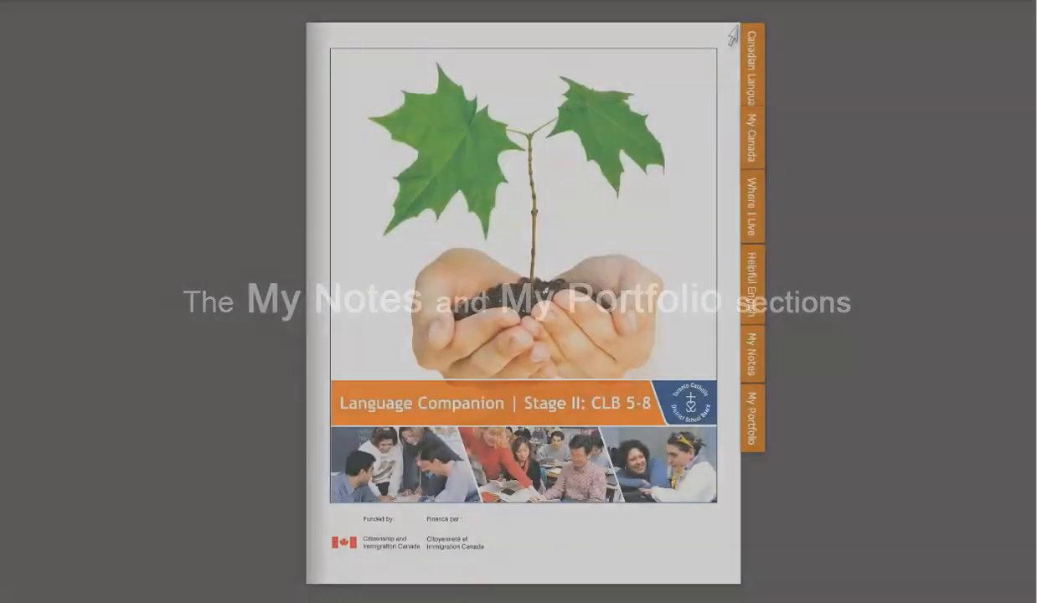
{"action": "mouse_move", "coordinate": [758, 356]}
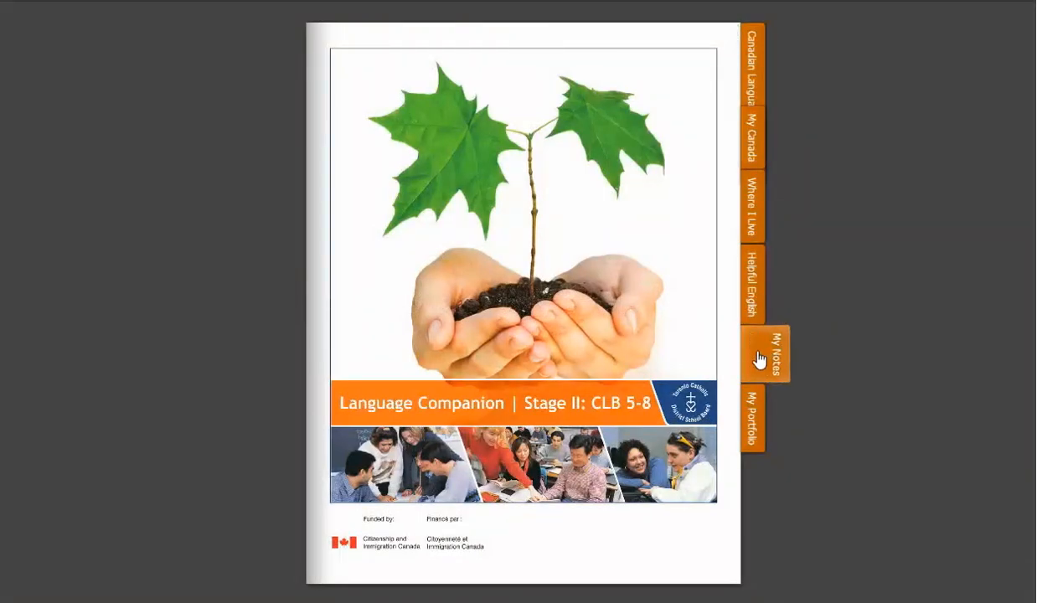
{"action": "left_click", "coordinate": [762, 355]}
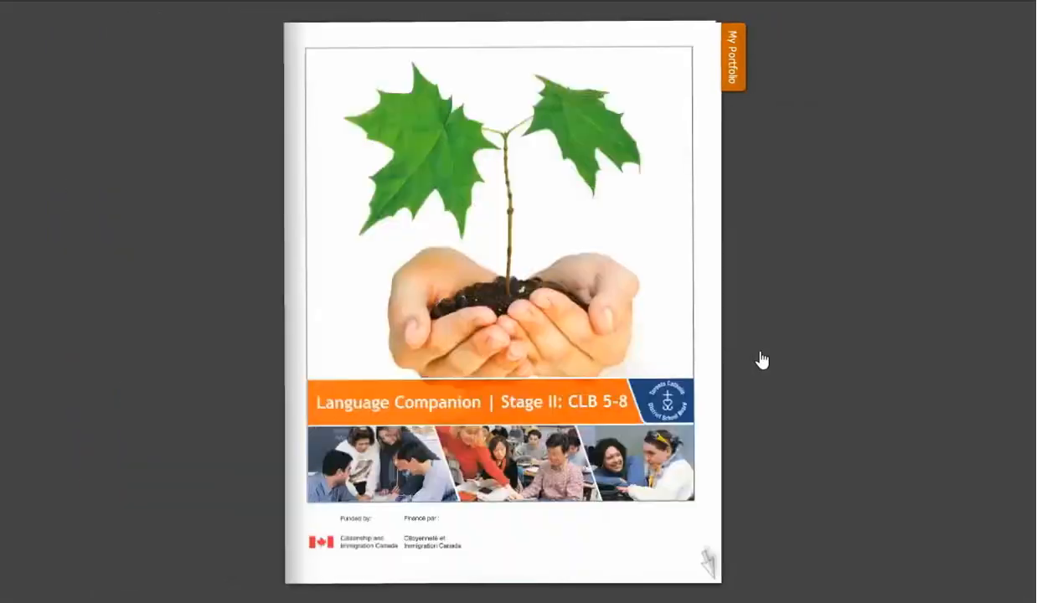
{"action": "left_click", "coordinate": [732, 59]}
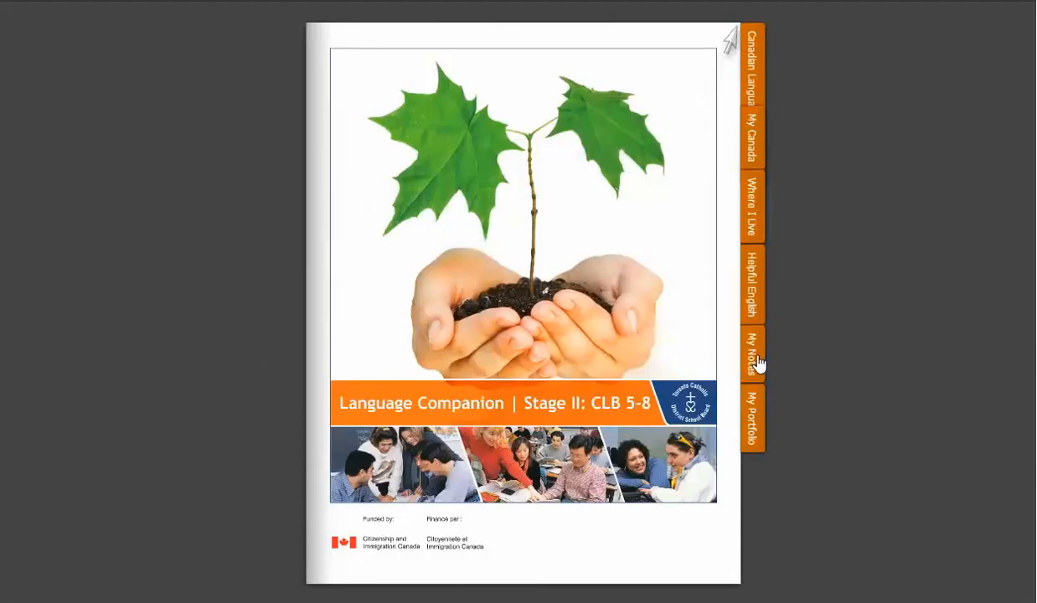